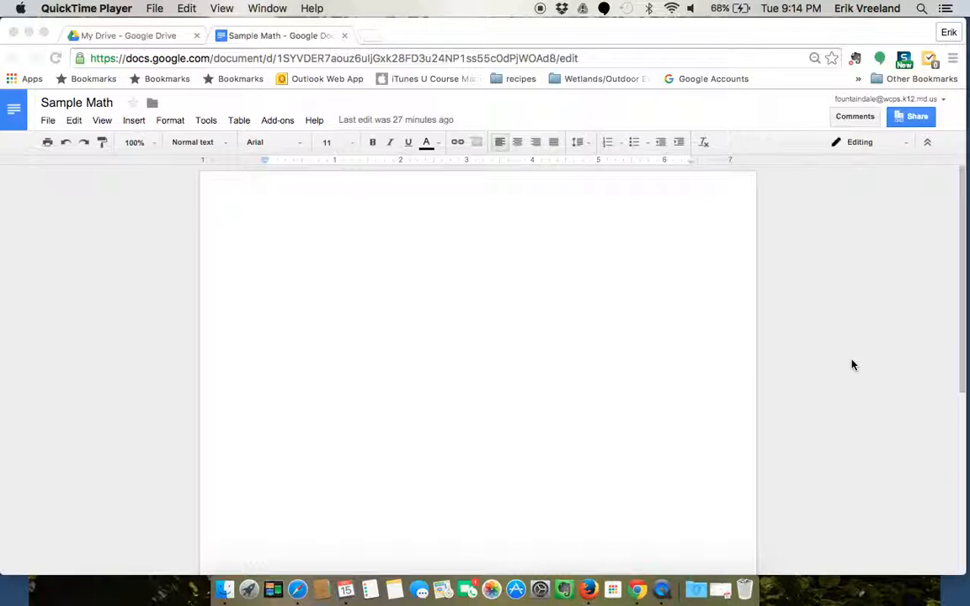
{"action": "mouse_move", "coordinate": [386, 173]}
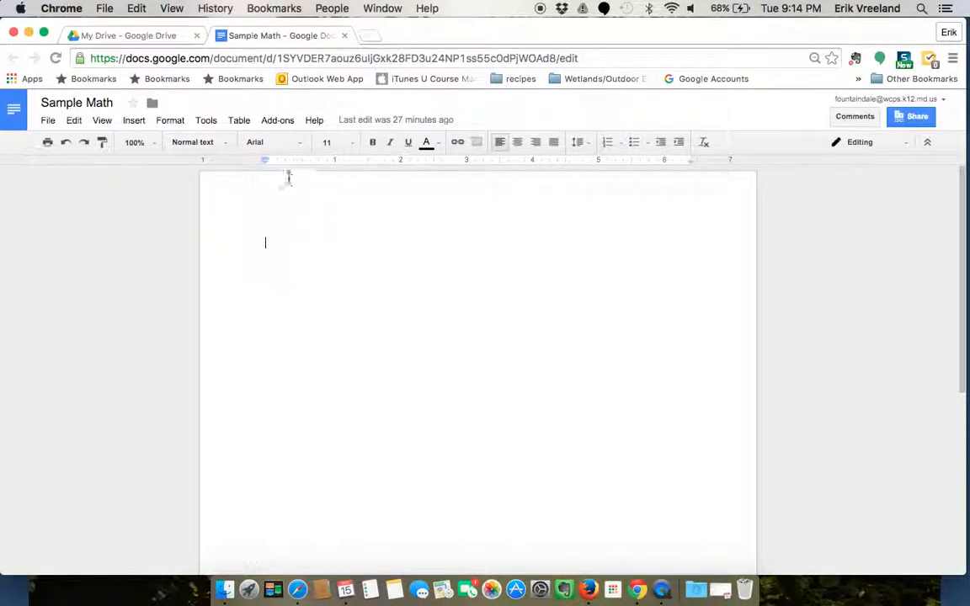
{"action": "mouse_move", "coordinate": [205, 120]}
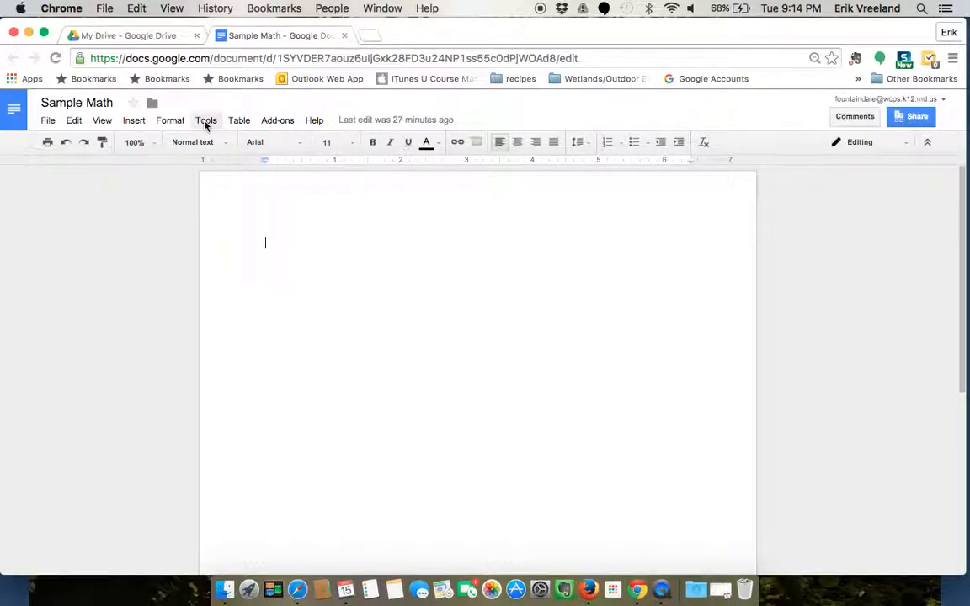
Show the Tools menu with its Voice typing and Translate document entries.
{"action": "left_click", "coordinate": [206, 119]}
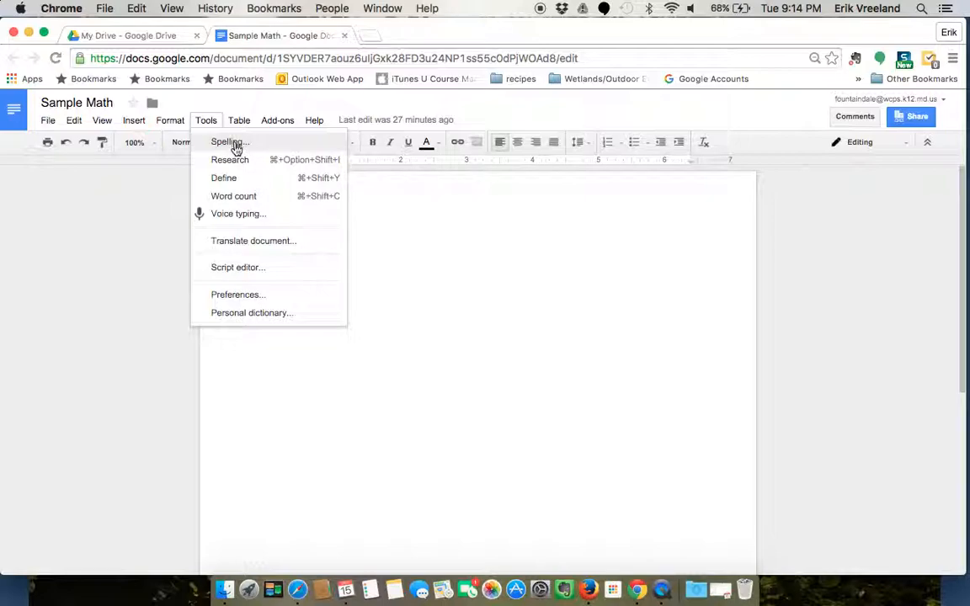
{"action": "mouse_move", "coordinate": [223, 179]}
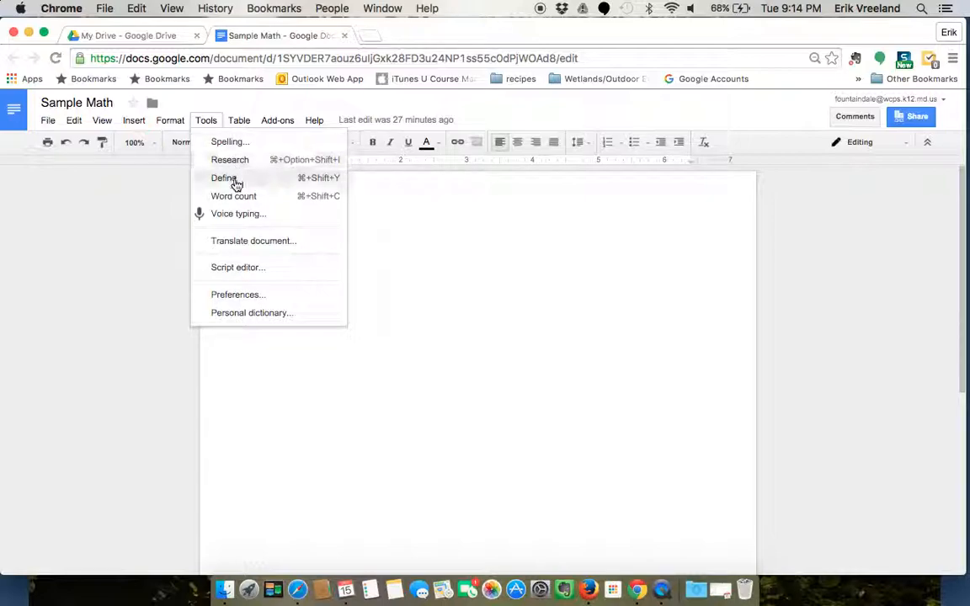
{"action": "mouse_move", "coordinate": [234, 195]}
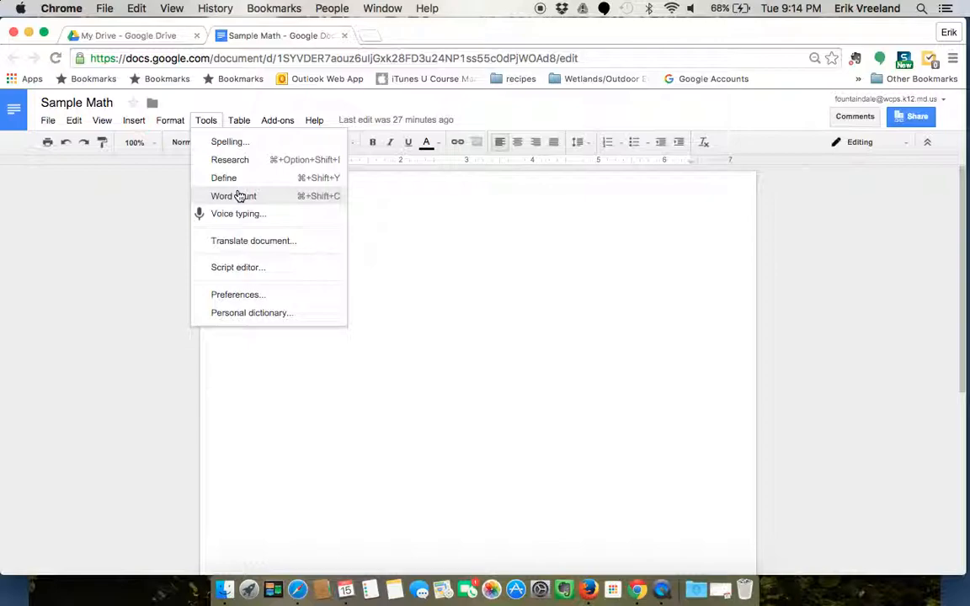
{"action": "mouse_move", "coordinate": [239, 212]}
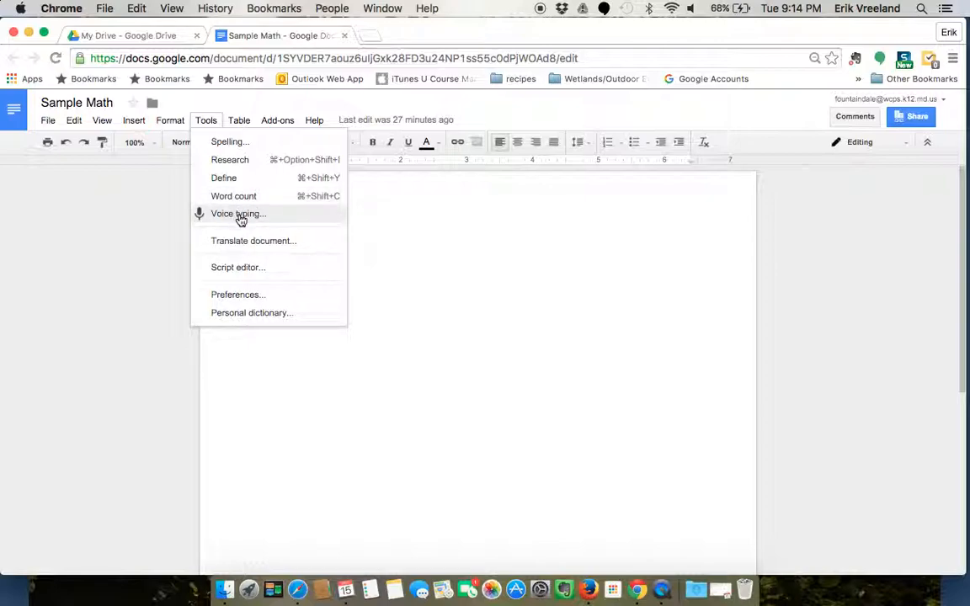
{"action": "mouse_move", "coordinate": [241, 246]}
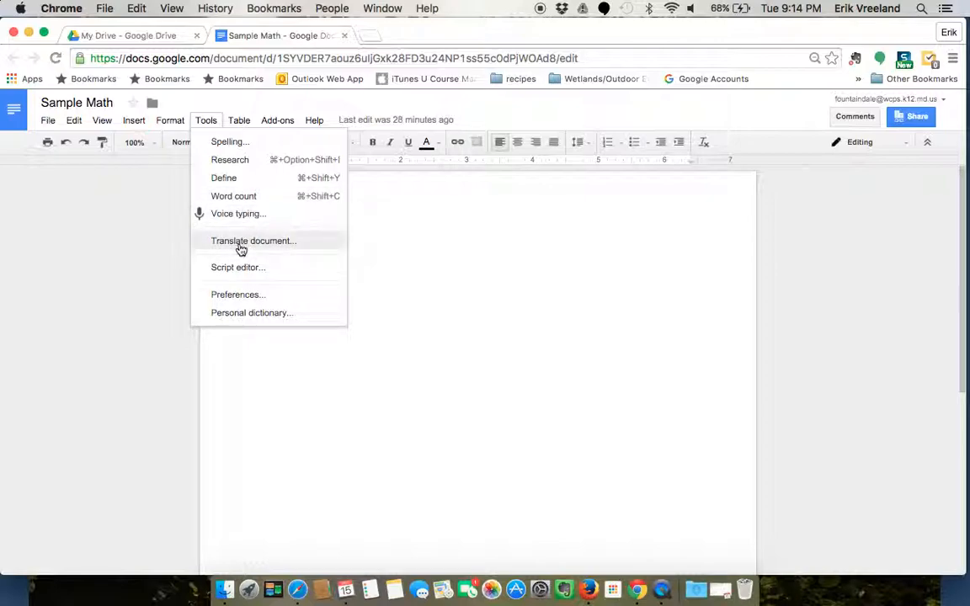
{"action": "mouse_move", "coordinate": [242, 244]}
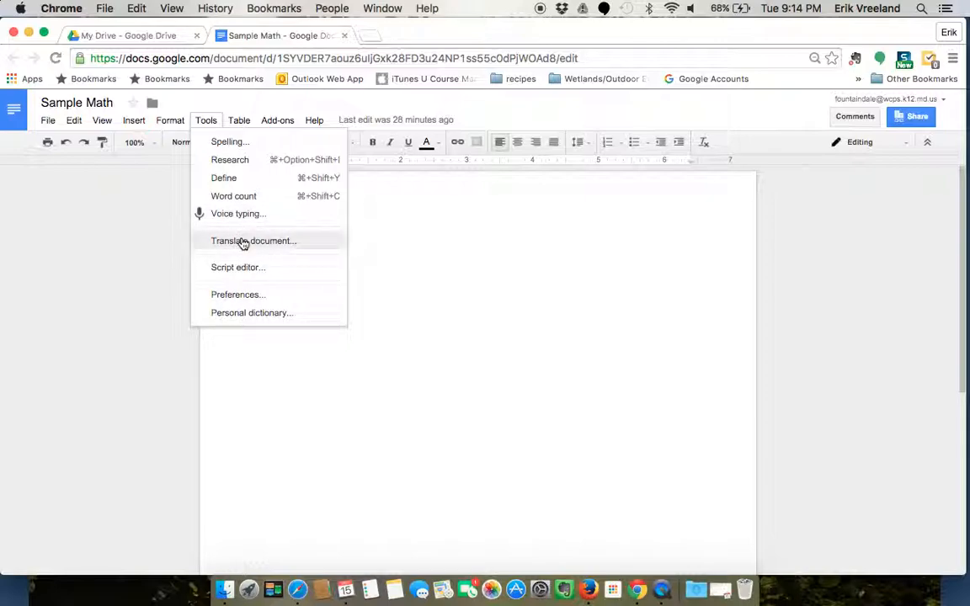
{"action": "mouse_move", "coordinate": [239, 212]}
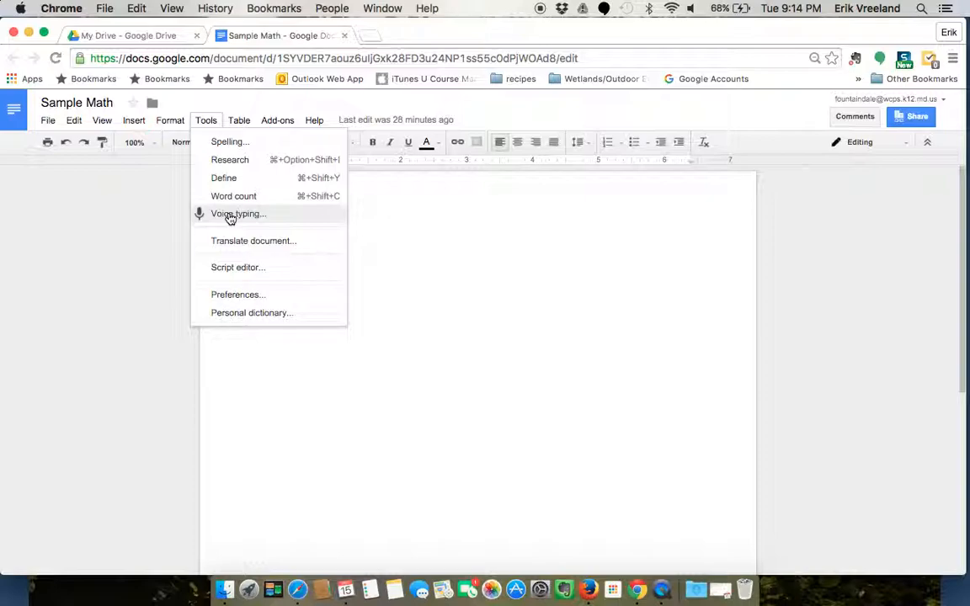
Dictate via voice typing: "it's going to start recording and typing everything on the screen it is", then stop.
{"action": "left_click", "coordinate": [239, 212]}
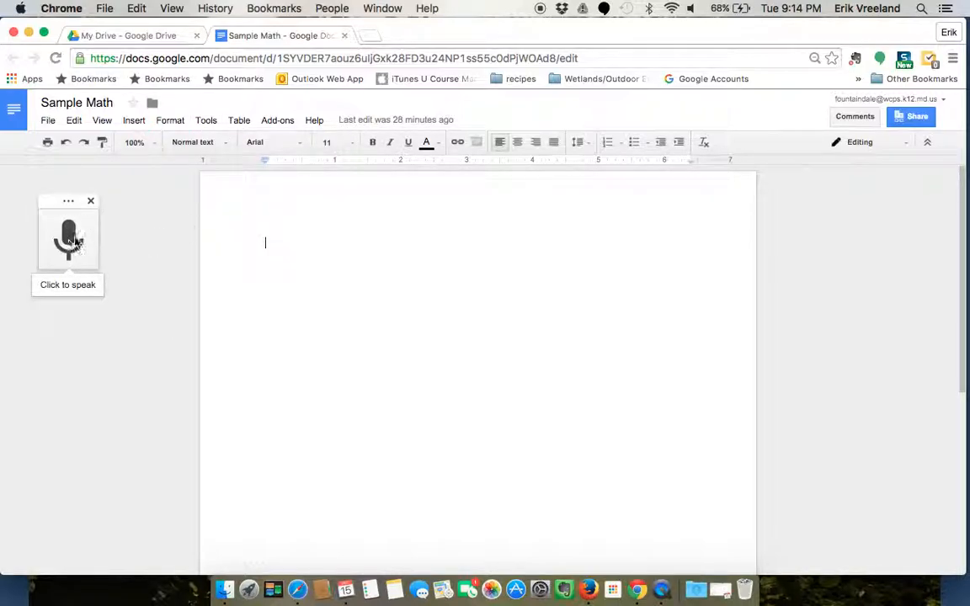
{"action": "left_click", "coordinate": [67, 239]}
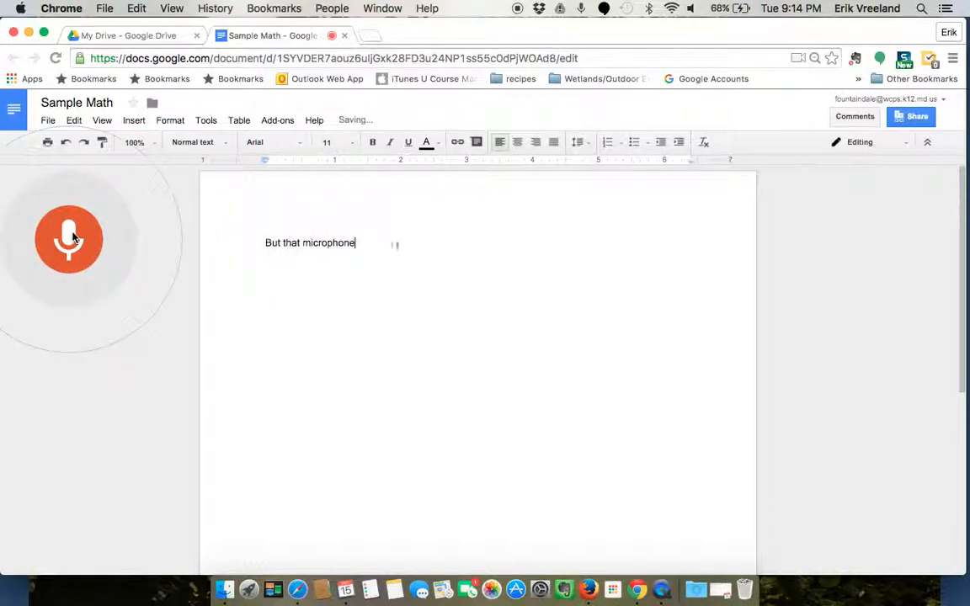
{"action": "type", "text": "it's going to start"}
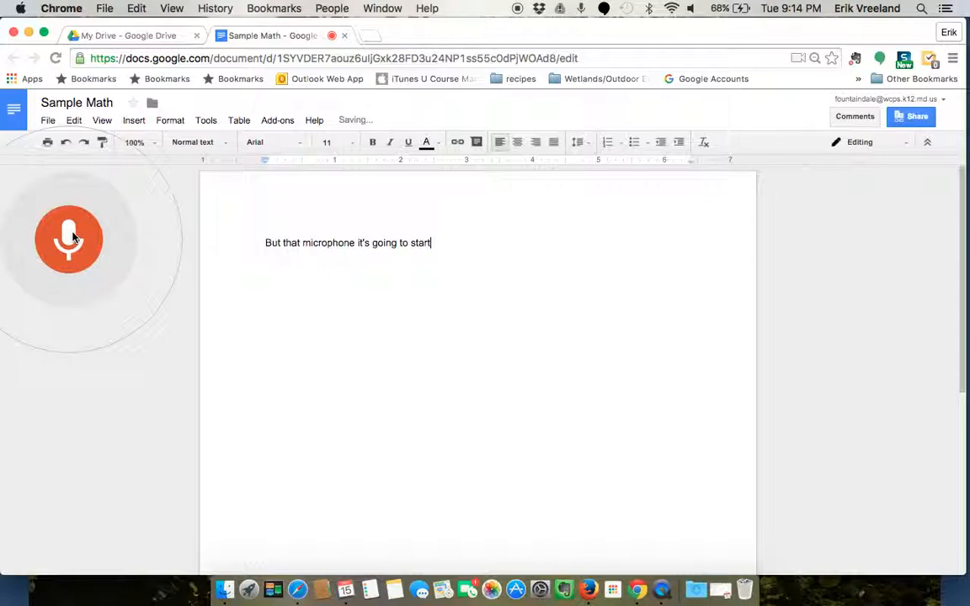
{"action": "type", "text": "recording and typing everything that you say so as you"}
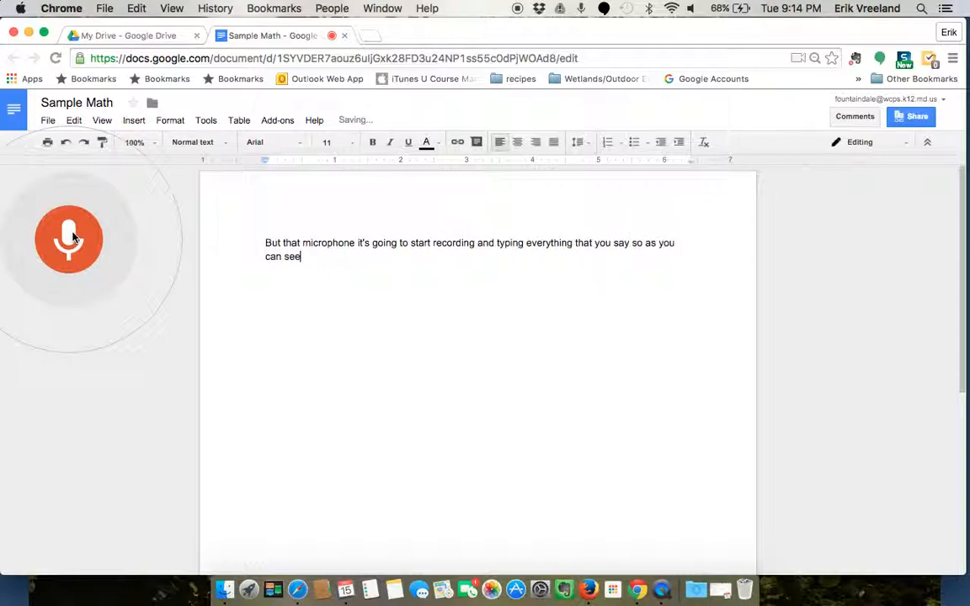
{"action": "type", "text": "on the screen it is"}
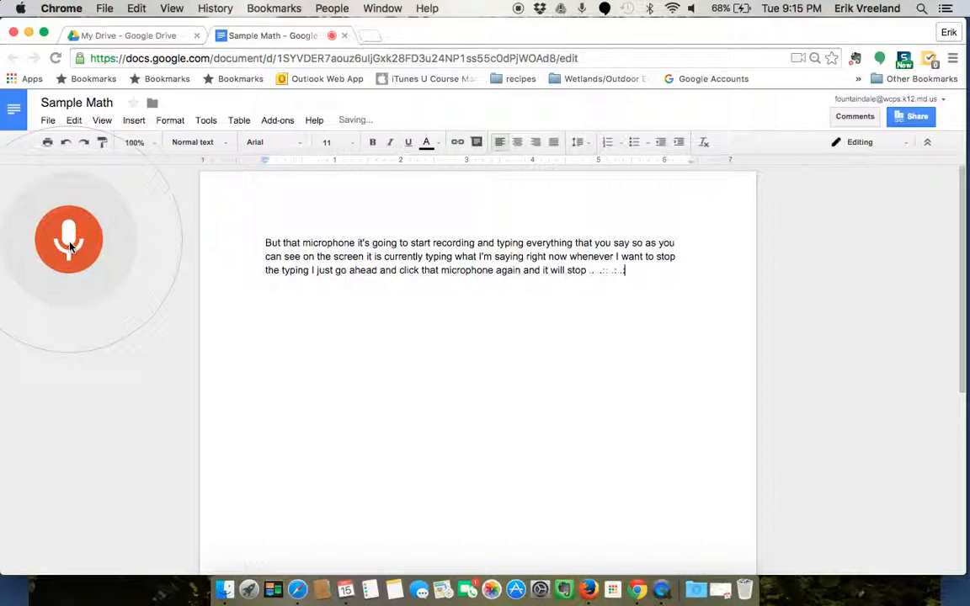
{"action": "left_click", "coordinate": [67, 239]}
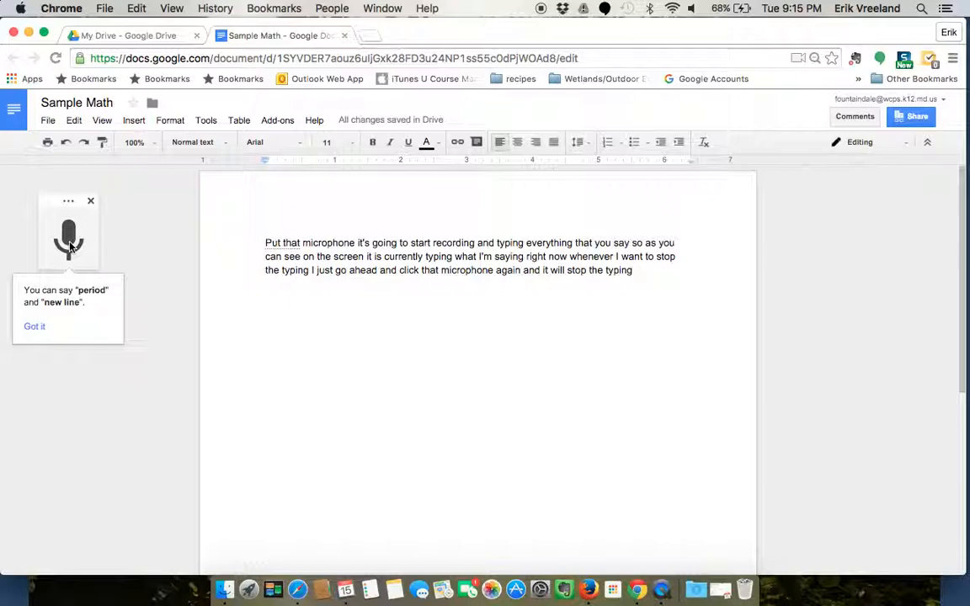
{"action": "left_click", "coordinate": [67, 239]}
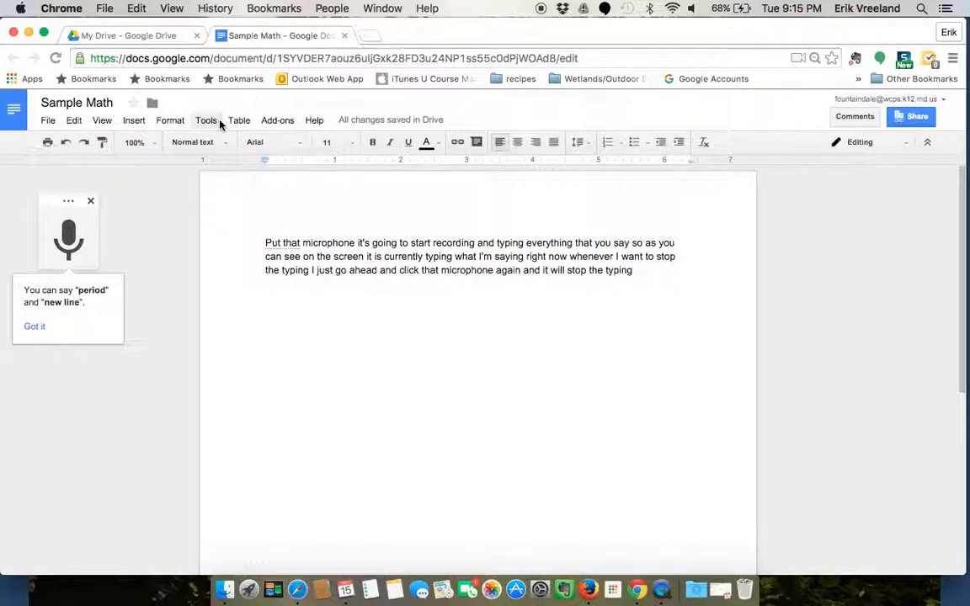
Translate the Sample Math document into a Spanish copy from the Translate document dialog.
{"action": "left_click", "coordinate": [206, 119]}
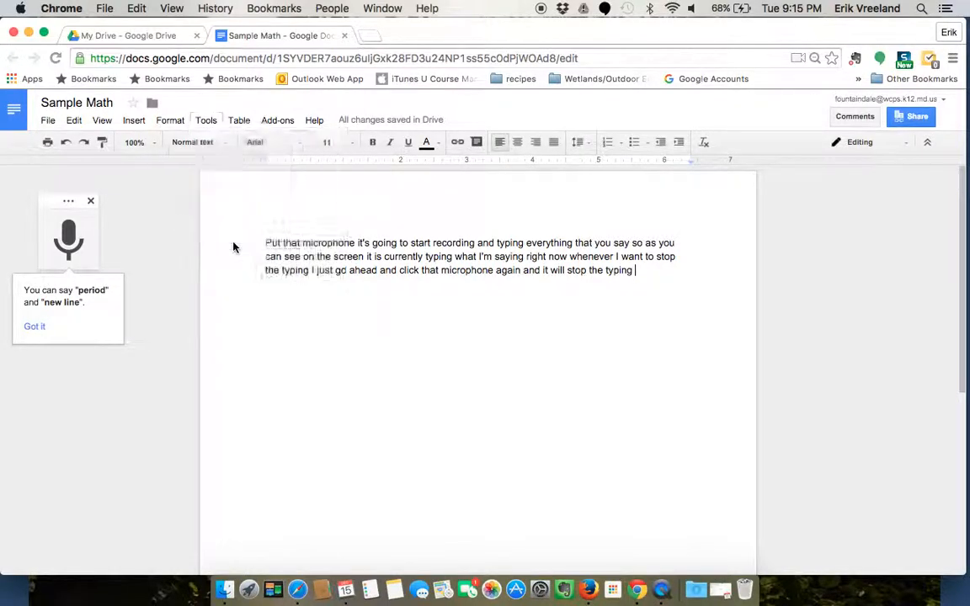
{"action": "left_click", "coordinate": [205, 120]}
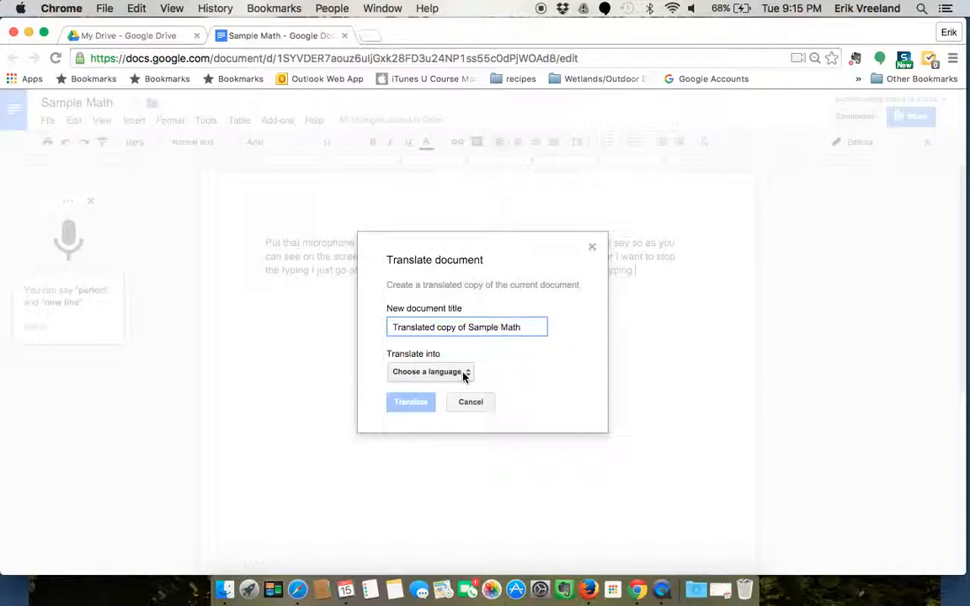
{"action": "left_click", "coordinate": [431, 373]}
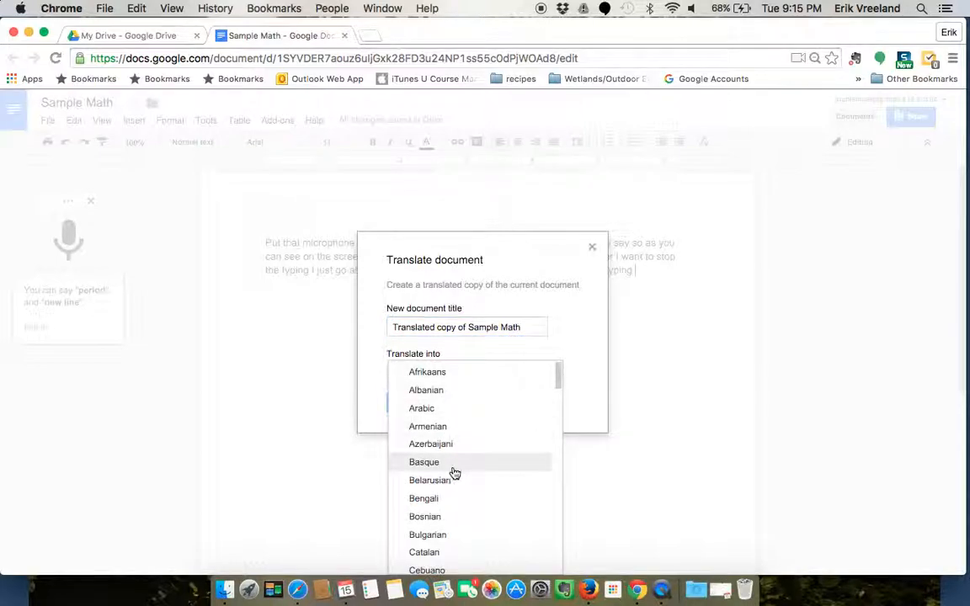
{"action": "scroll", "scroll_direction": "down", "scroll_amount": 3}
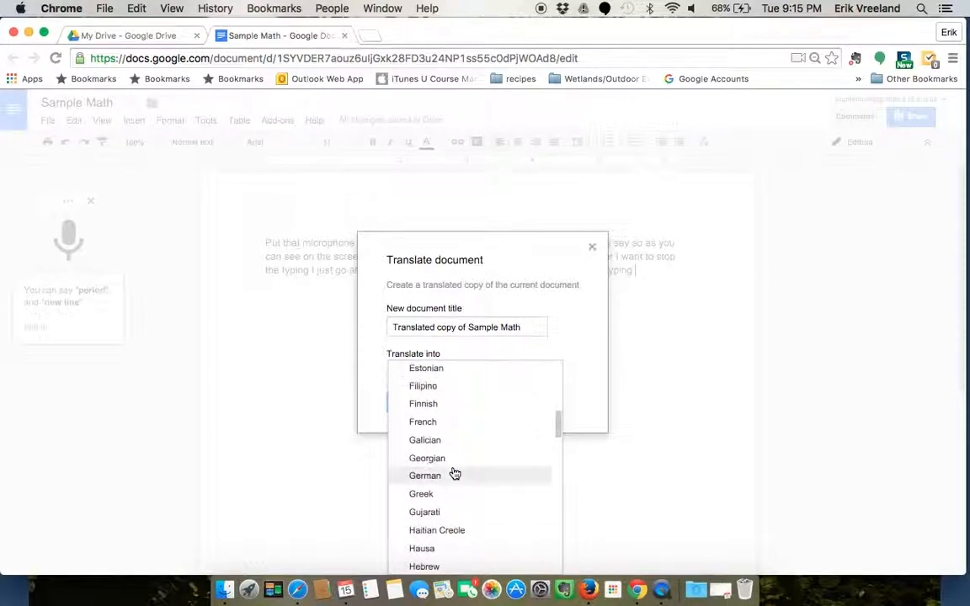
{"action": "scroll", "scroll_direction": "down", "scroll_amount": 3}
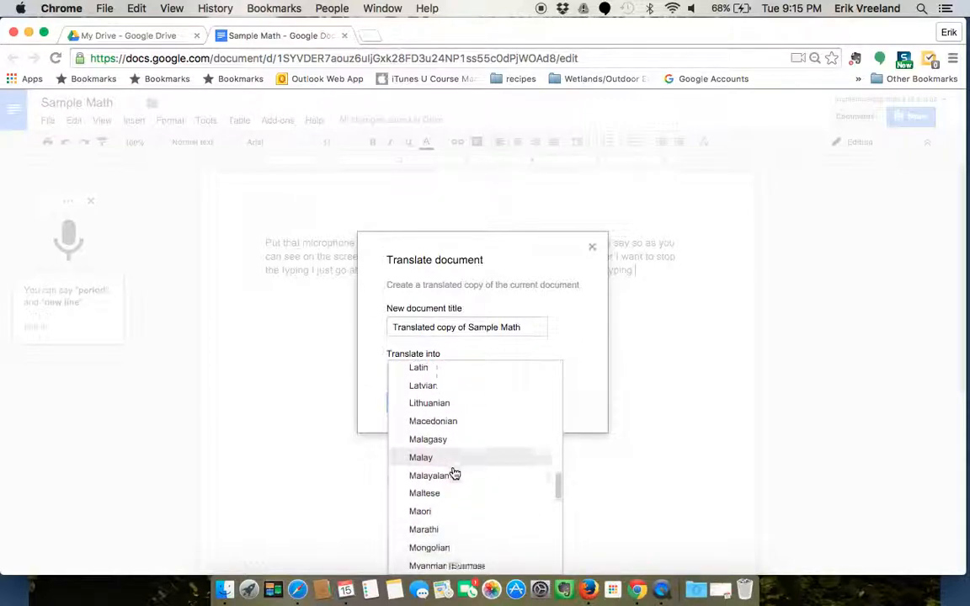
{"action": "scroll", "scroll_direction": "down", "scroll_amount": 3}
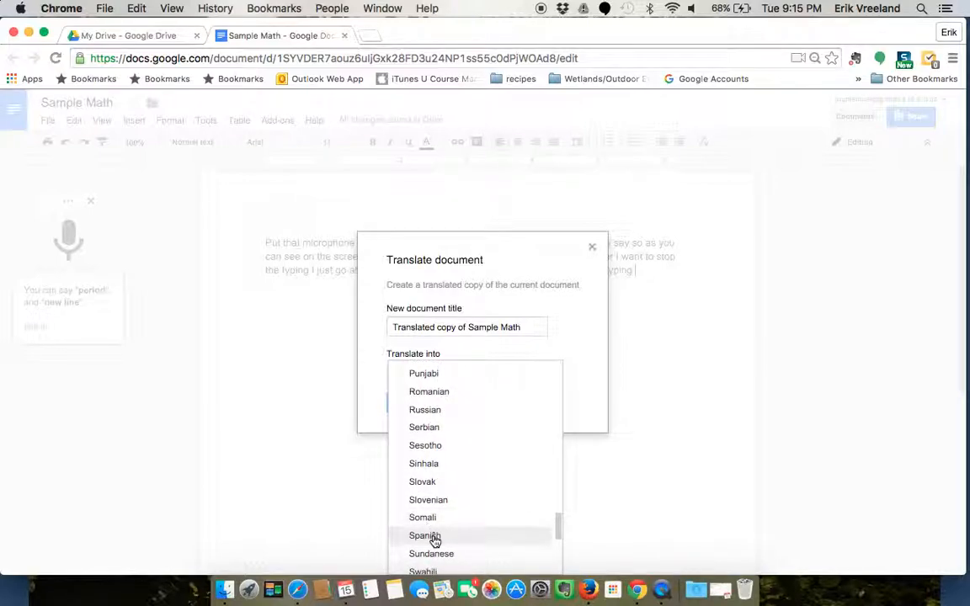
{"action": "left_click", "coordinate": [424, 536]}
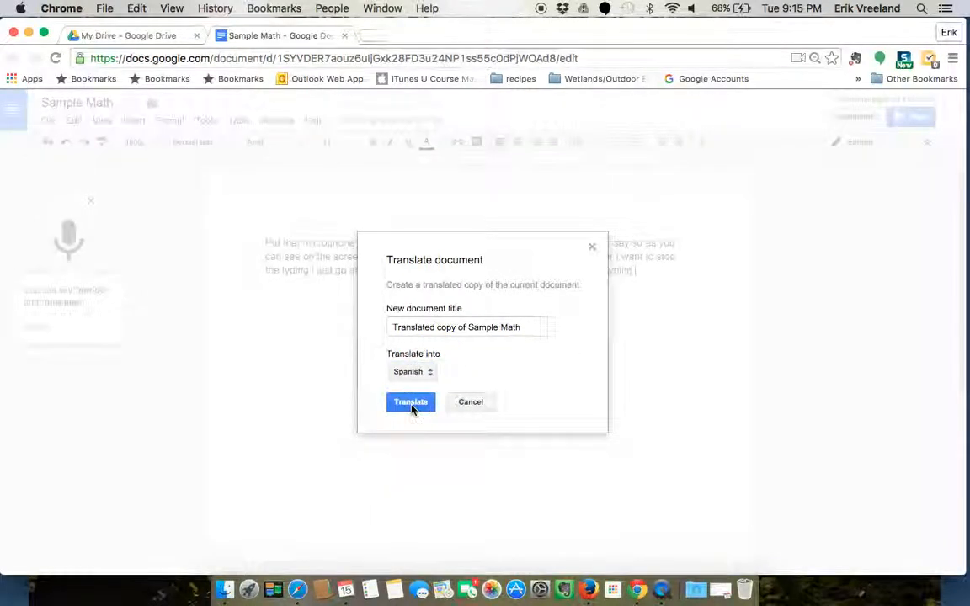
{"action": "left_click", "coordinate": [411, 401]}
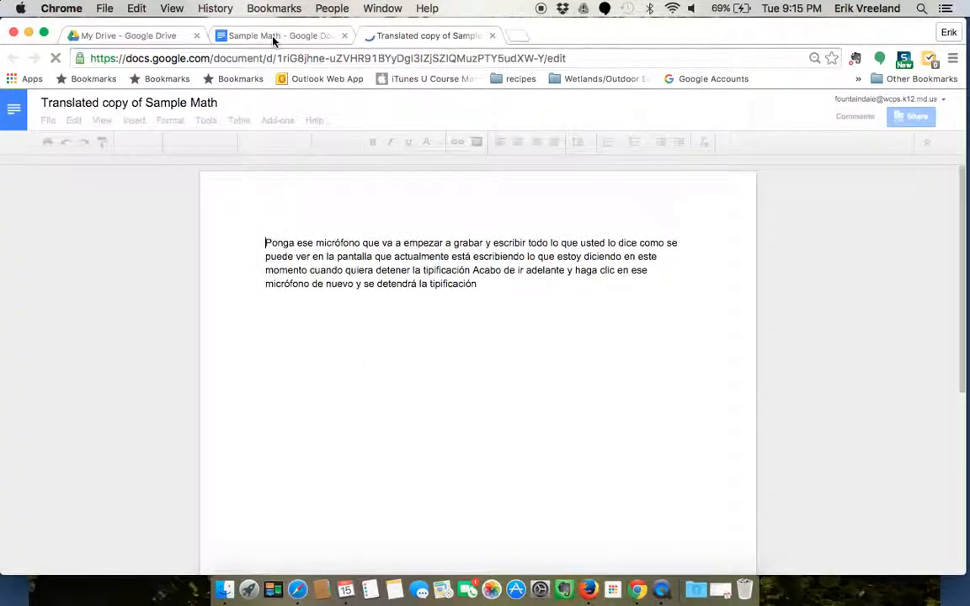
{"action": "left_click", "coordinate": [278, 35]}
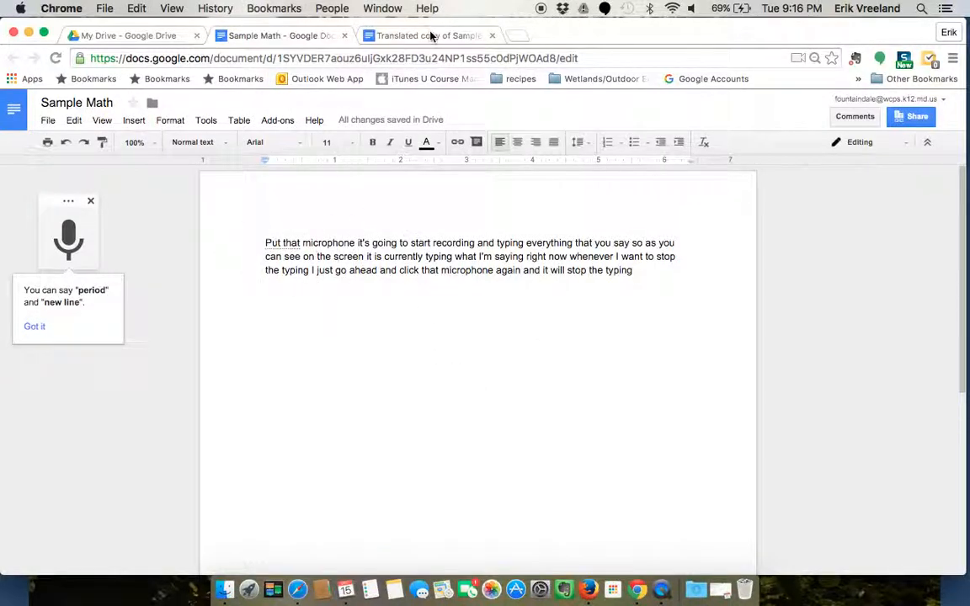
{"action": "left_click", "coordinate": [424, 35]}
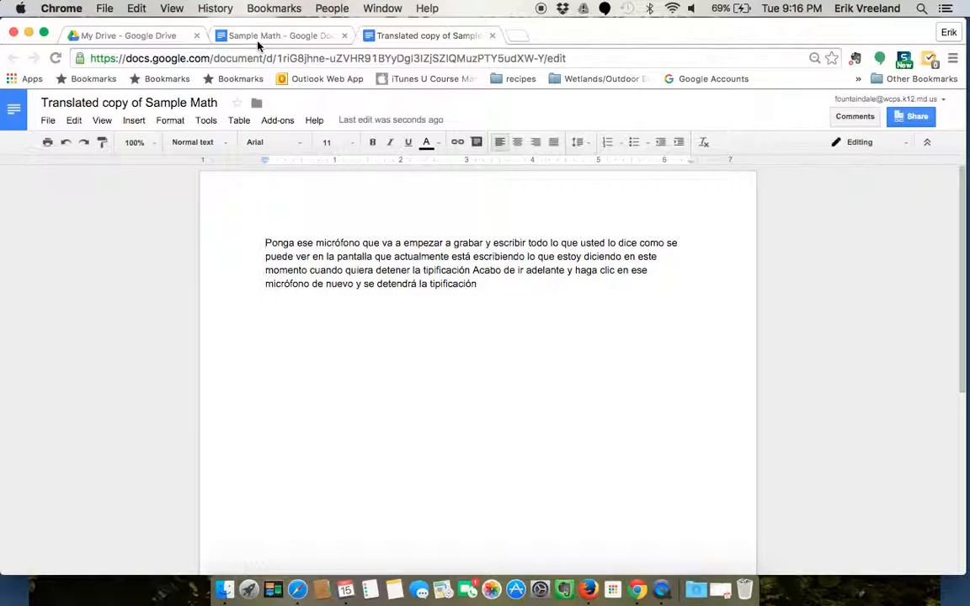
{"action": "mouse_move", "coordinate": [438, 36]}
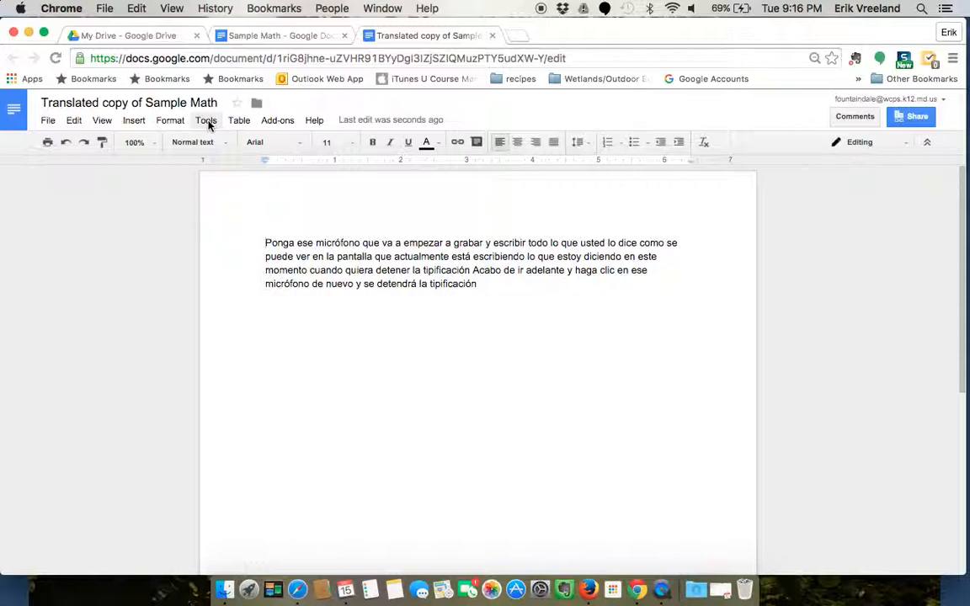
Bring up the Get add-ons gallery listing tools such as EasyBib and Kaizena Mini.
{"action": "left_click", "coordinate": [266, 242]}
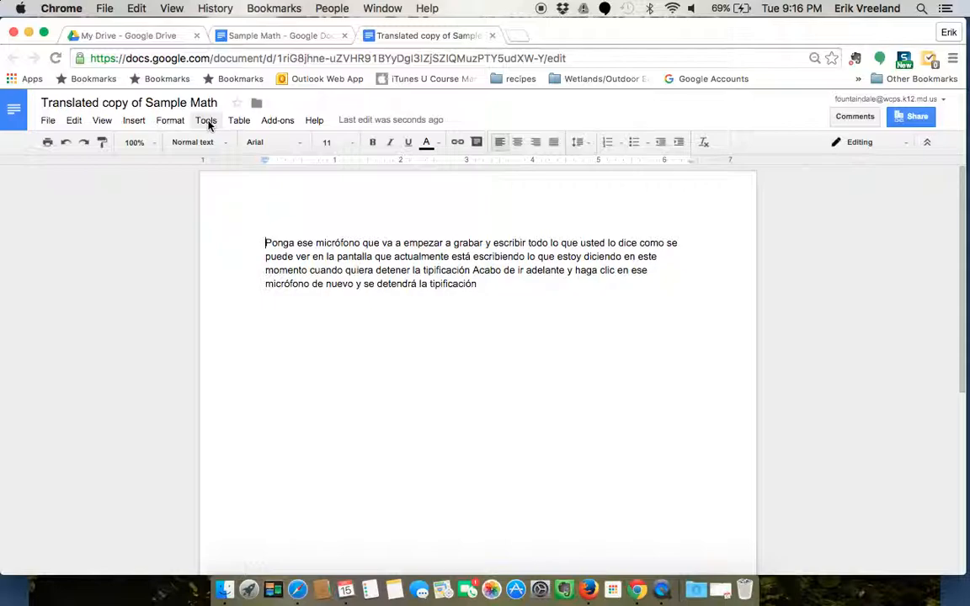
{"action": "mouse_move", "coordinate": [276, 120]}
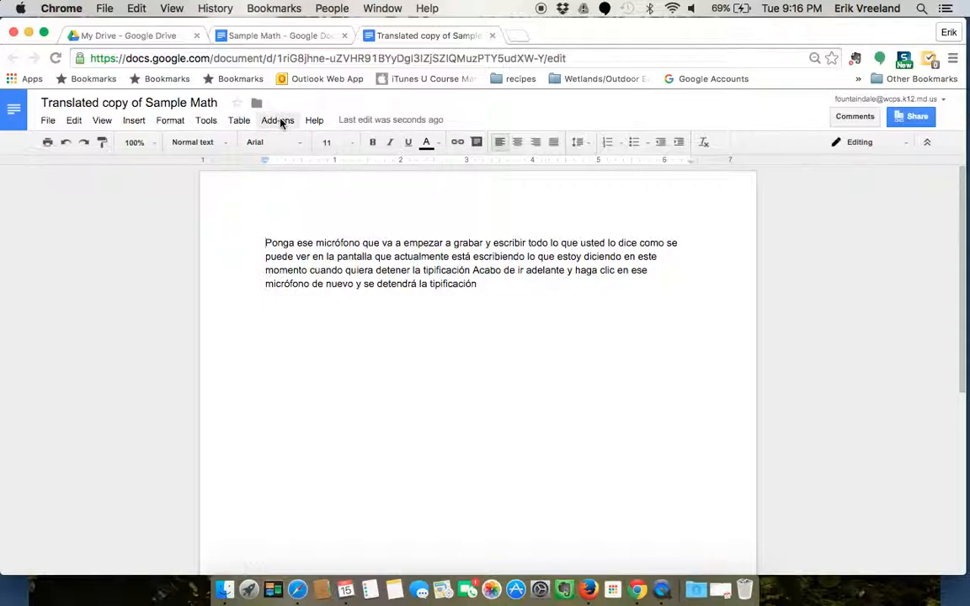
{"action": "left_click", "coordinate": [276, 120]}
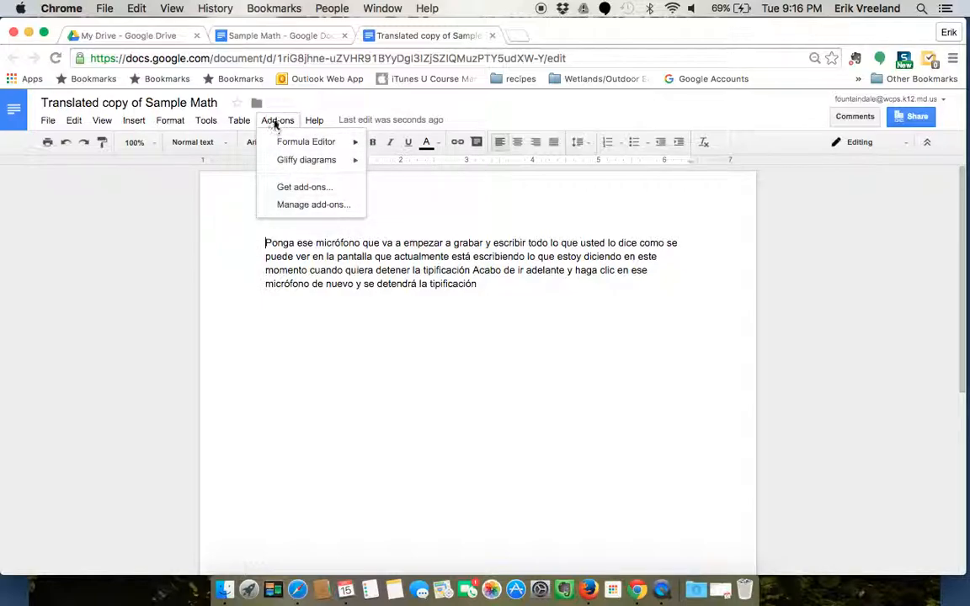
{"action": "mouse_move", "coordinate": [305, 187]}
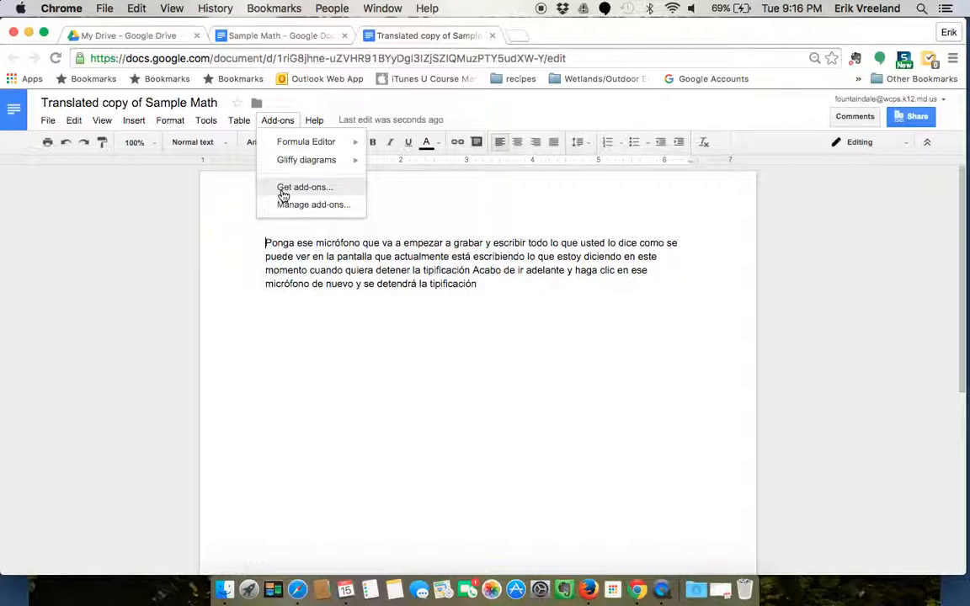
{"action": "mouse_move", "coordinate": [290, 192]}
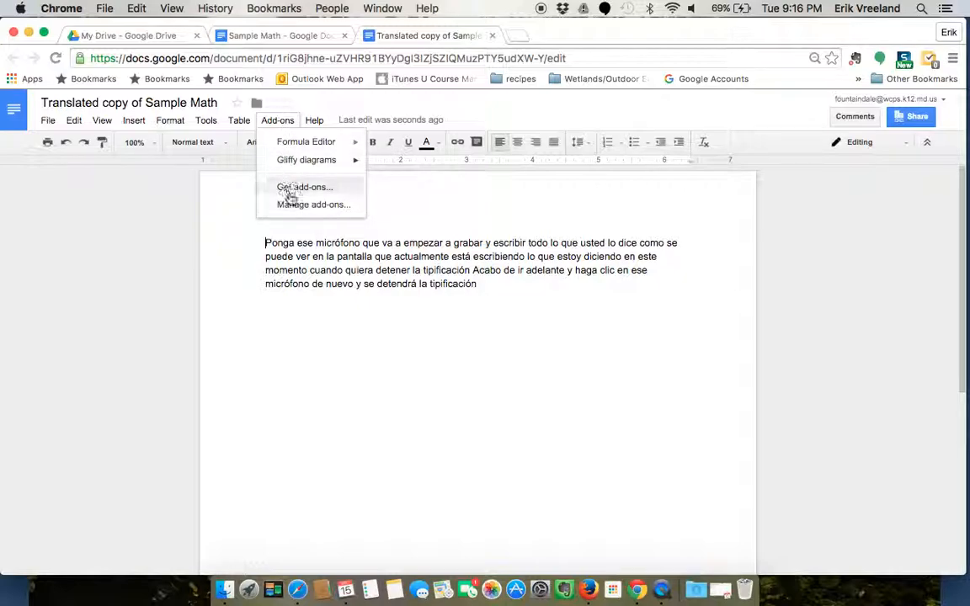
{"action": "left_click", "coordinate": [303, 187]}
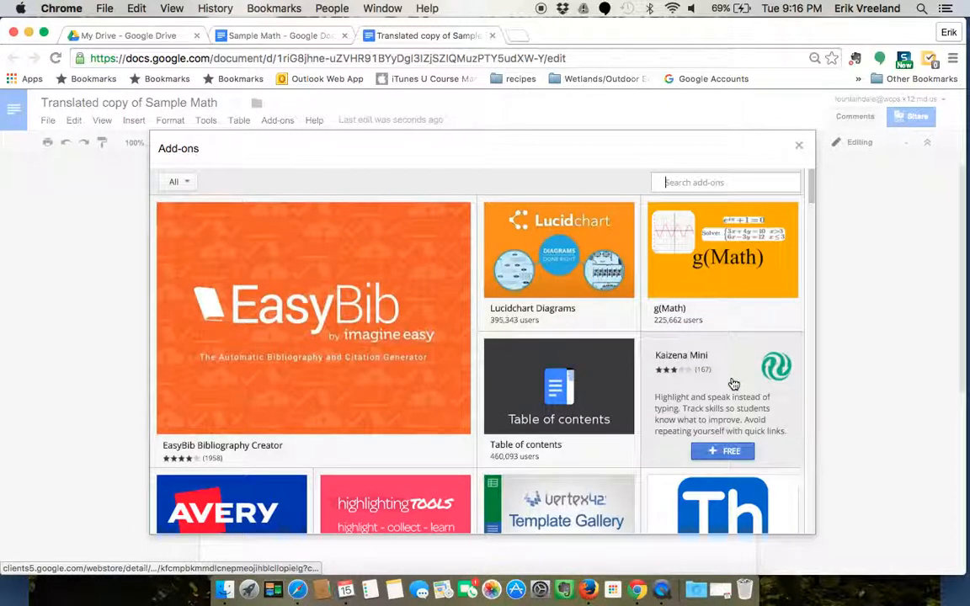
{"action": "scroll", "scroll_direction": "down", "scroll_amount": 3}
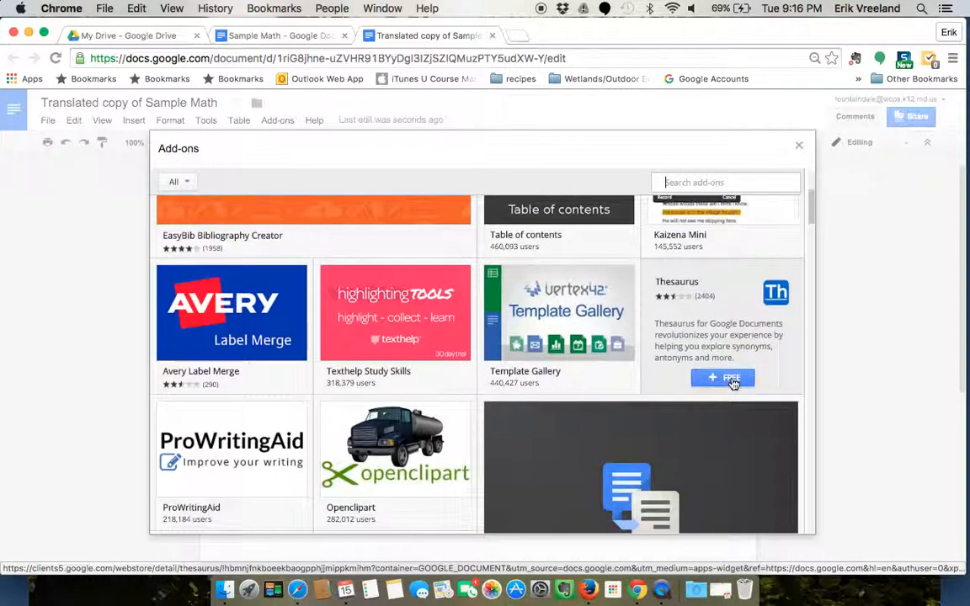
{"action": "scroll", "scroll_direction": "up", "scroll_amount": 3}
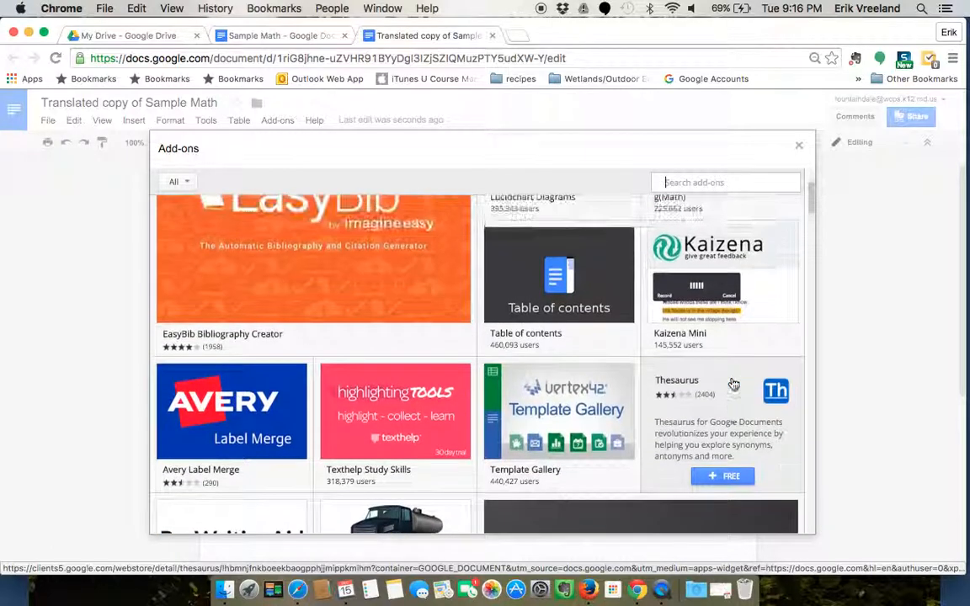